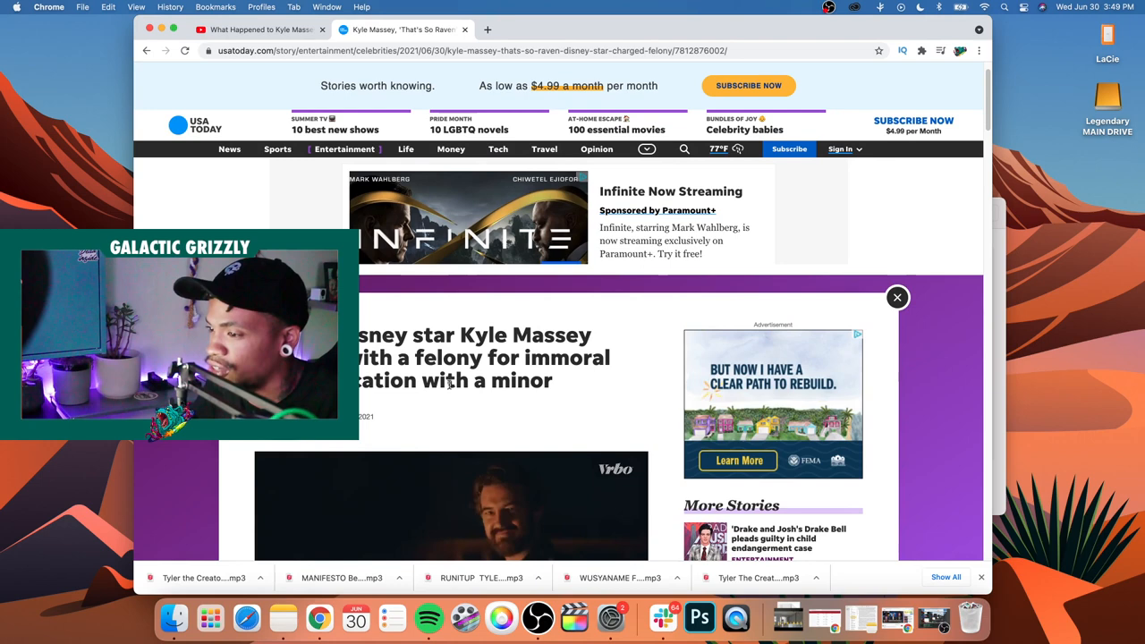
# Scroll past the headline and video to the first paragraphs on the felony charge
pyautogui.scroll(-3)
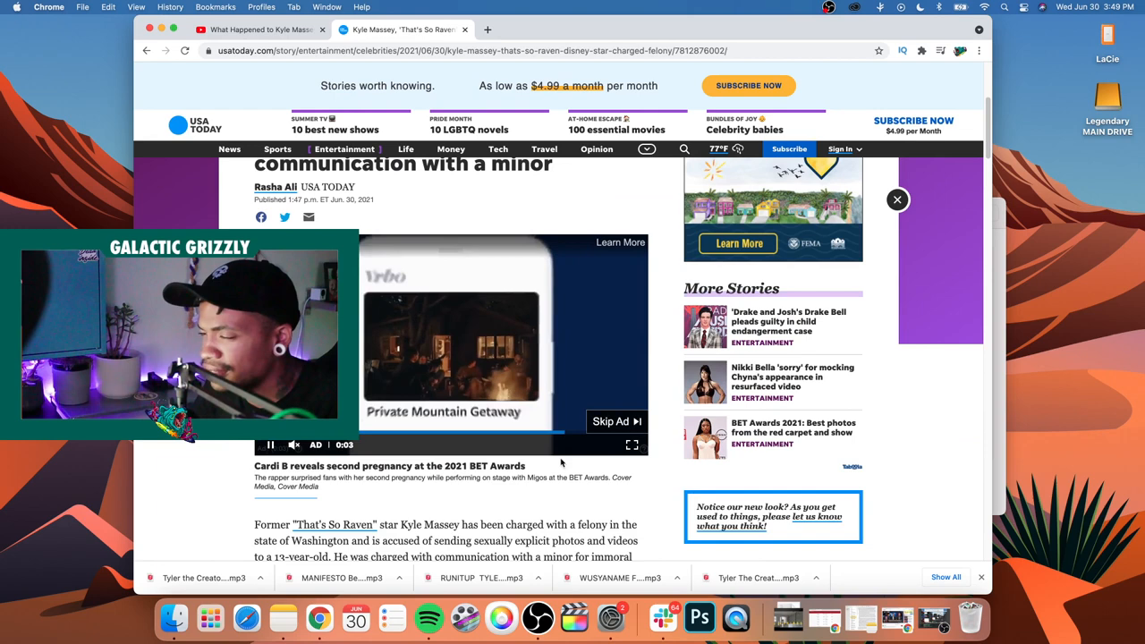
pyautogui.scroll(-3)
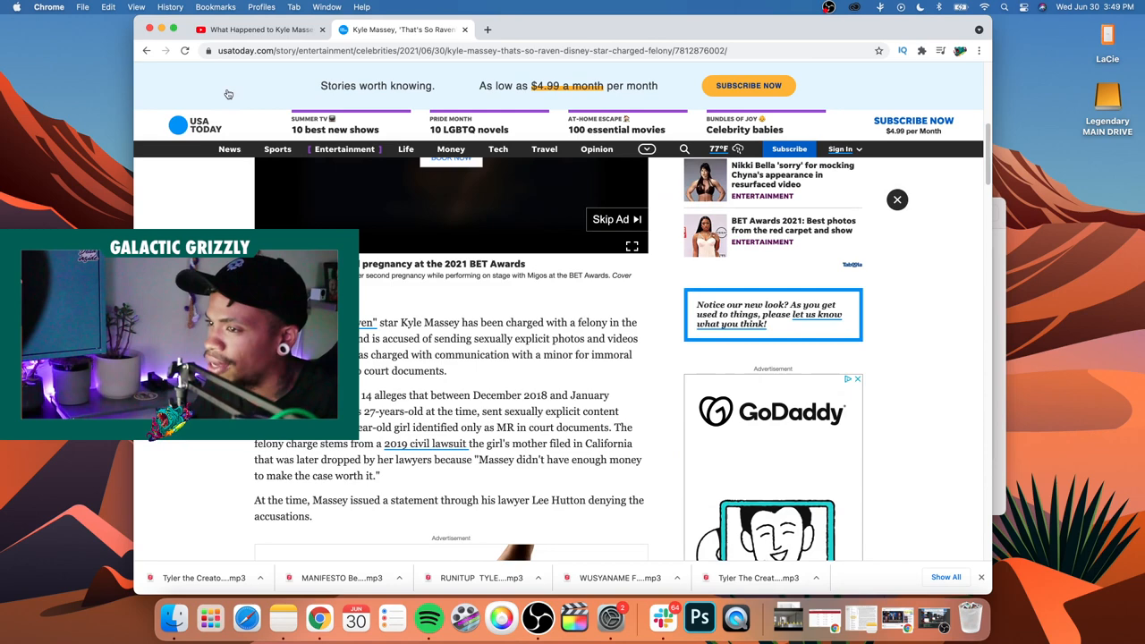
# Switch to the YouTube tab showing the 'What Happened to Kyle Massey?' video
pyautogui.click(259, 29)
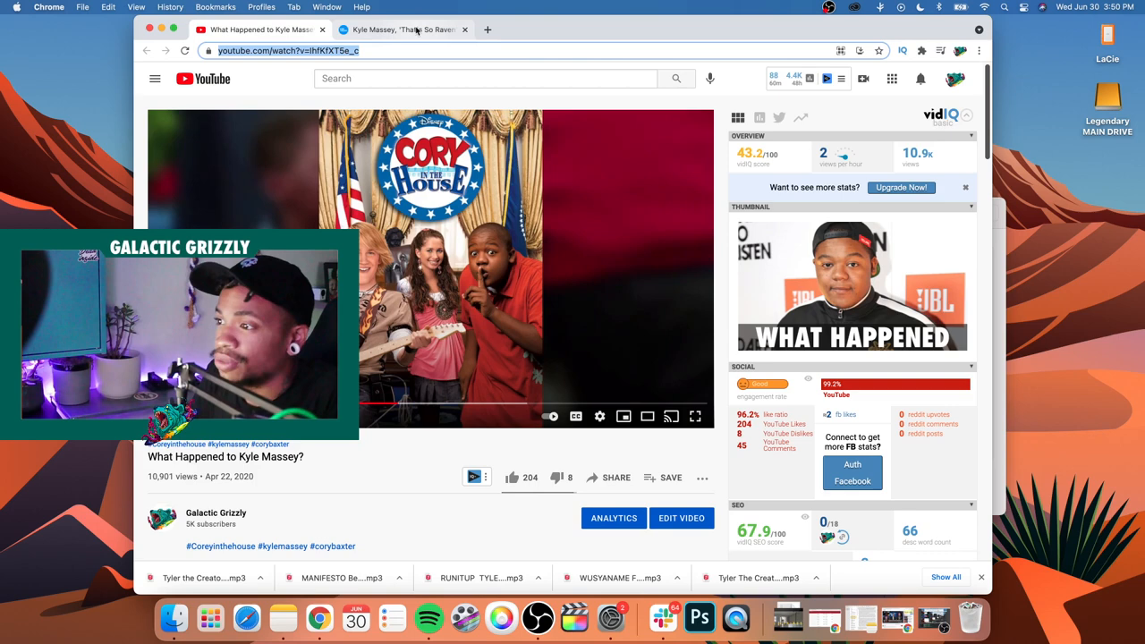
# Switch back to the USA Today tab with the Kyle Massey felony article
pyautogui.click(403, 29)
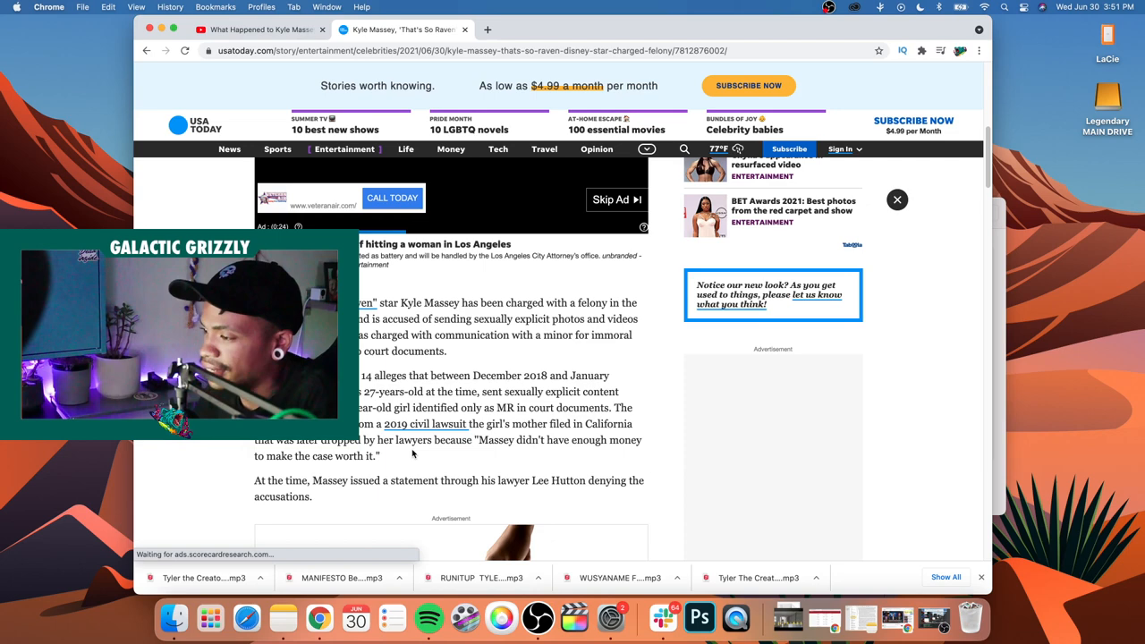
# Scroll past Massey's denial statement into the lawsuit paragraphs about meeting the girl at age 4
pyautogui.scroll(-3)
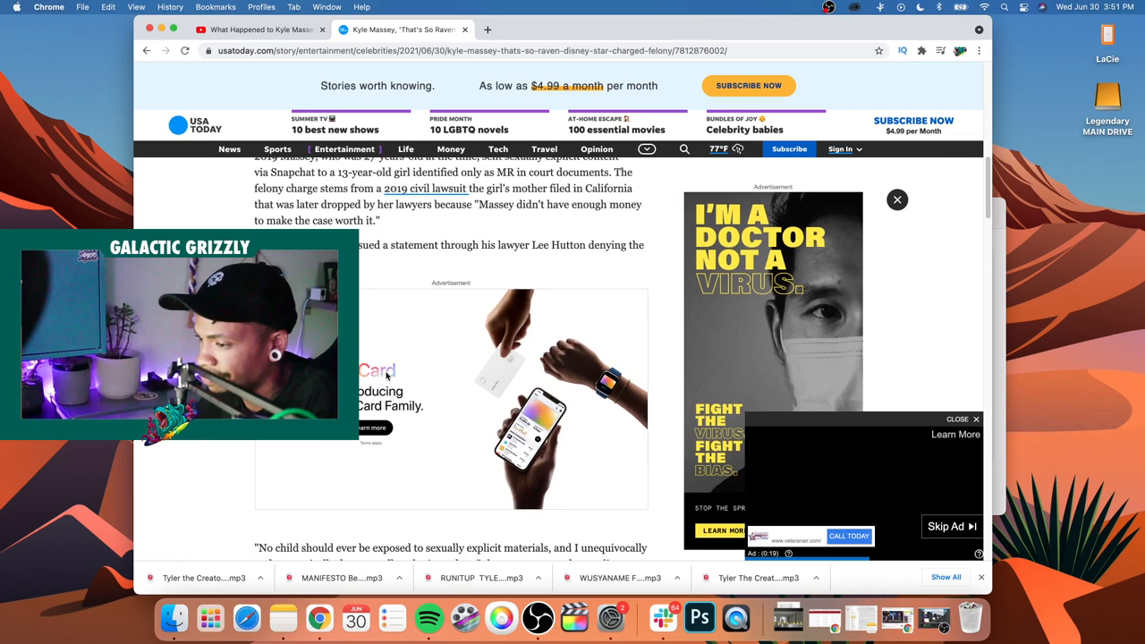
pyautogui.scroll(-3)
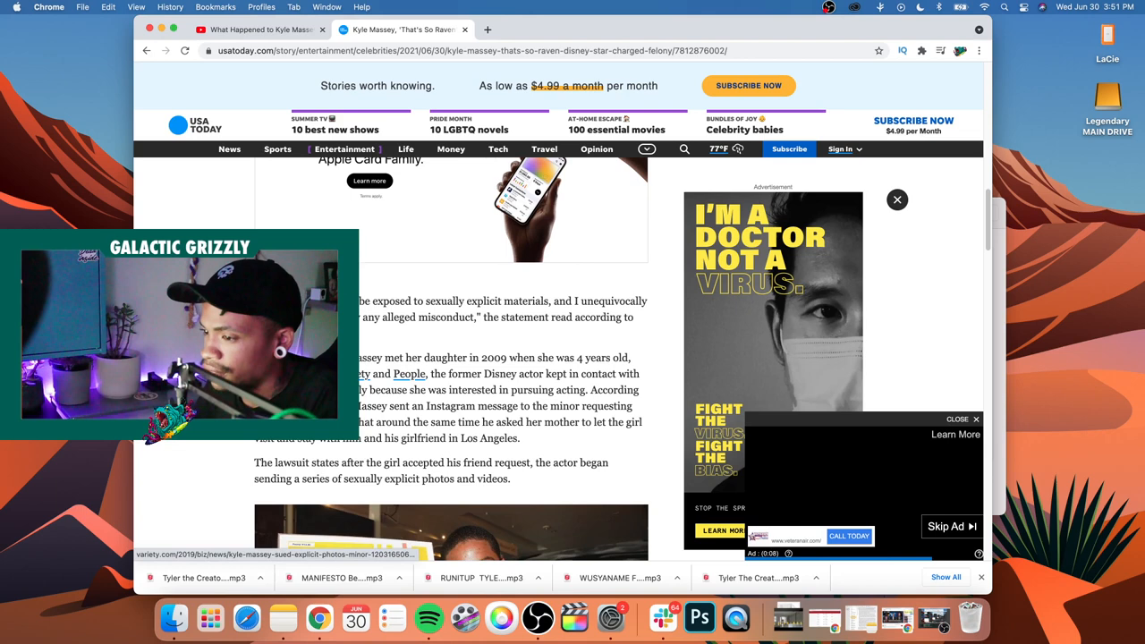
pyautogui.scroll(-3)
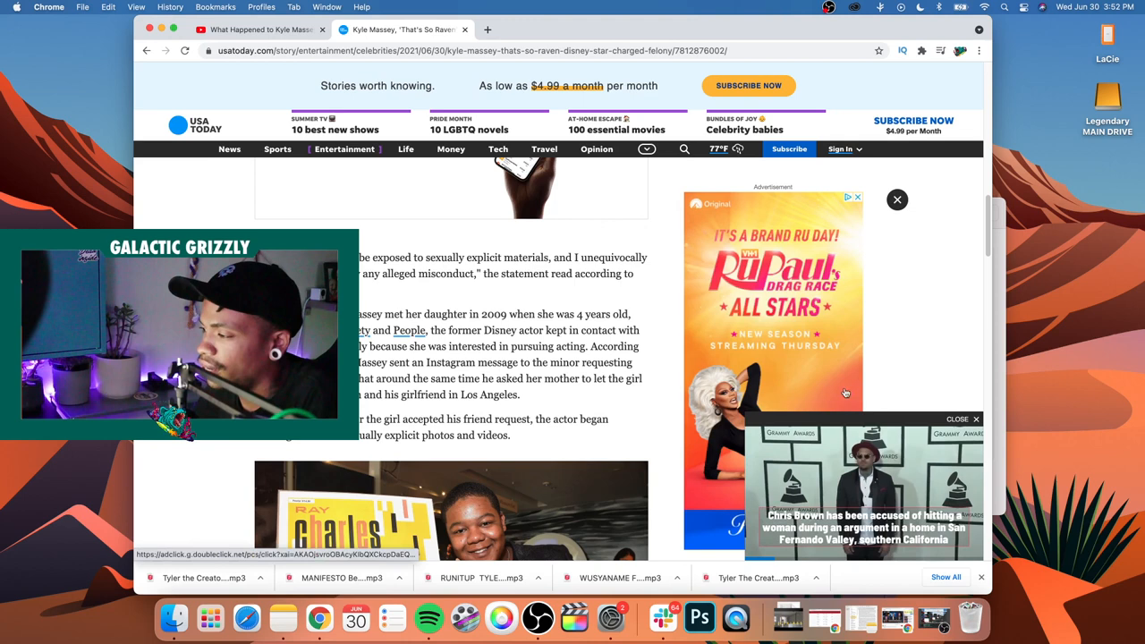
# Close the floating video and scroll past the celebrity scandals gallery to Massey's quoted statement
pyautogui.click(961, 418)
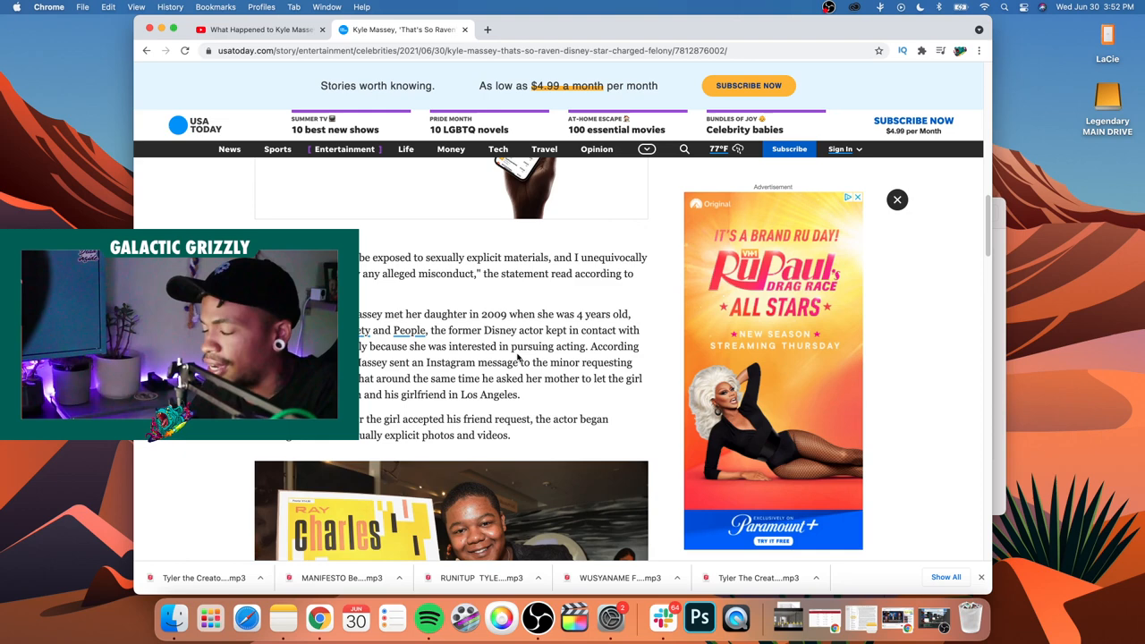
pyautogui.scroll(-3)
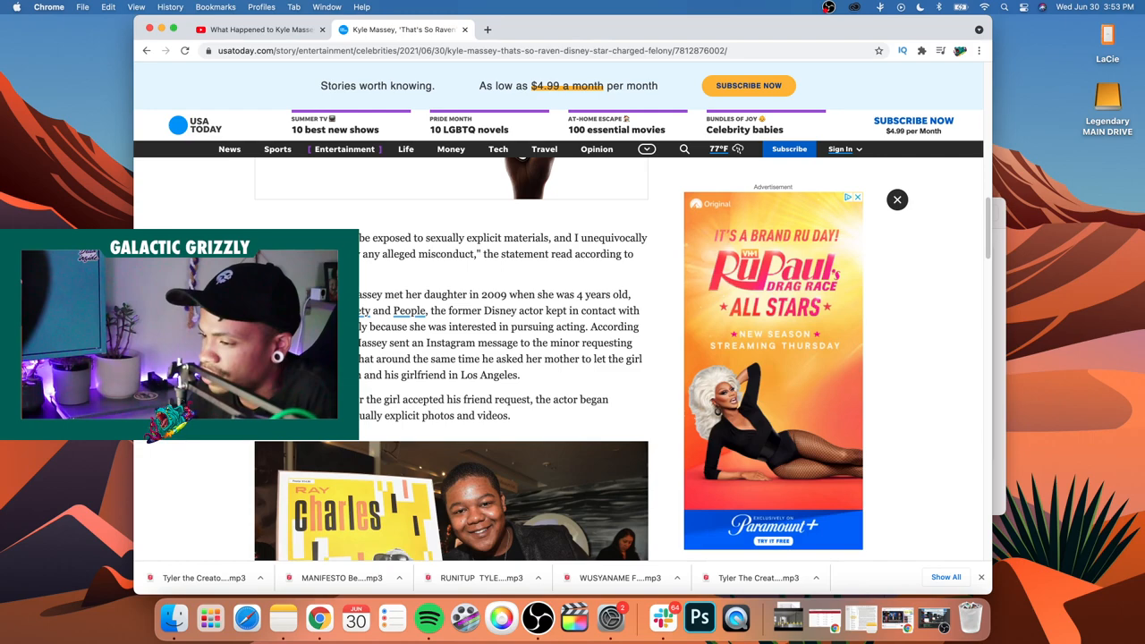
pyautogui.scroll(-3)
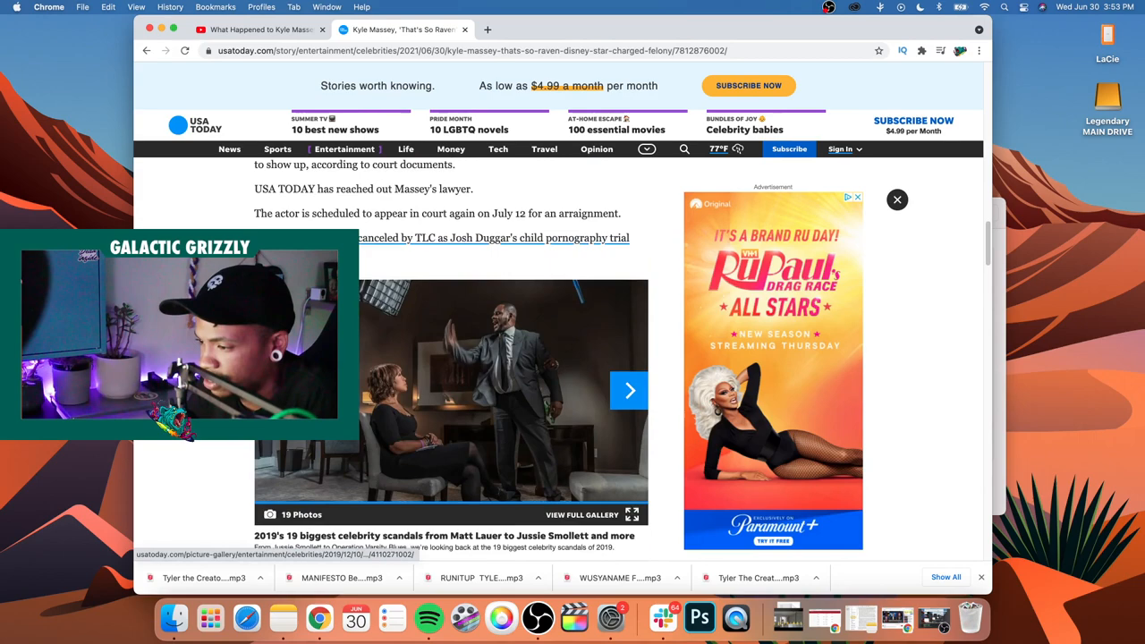
pyautogui.scroll(-3)
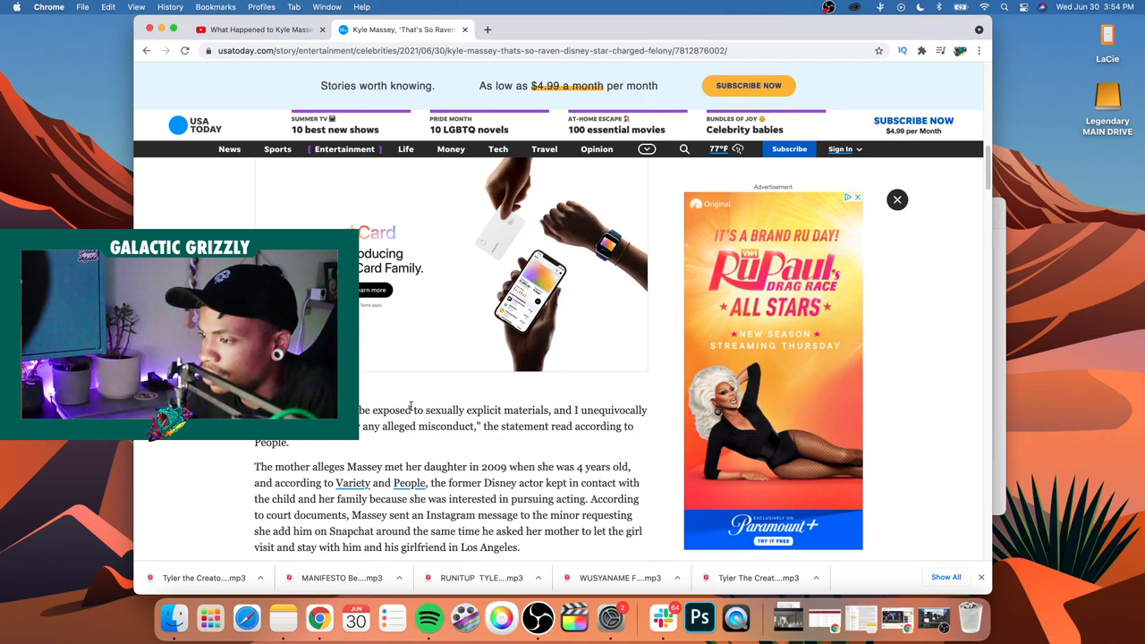
pyautogui.scroll(-3)
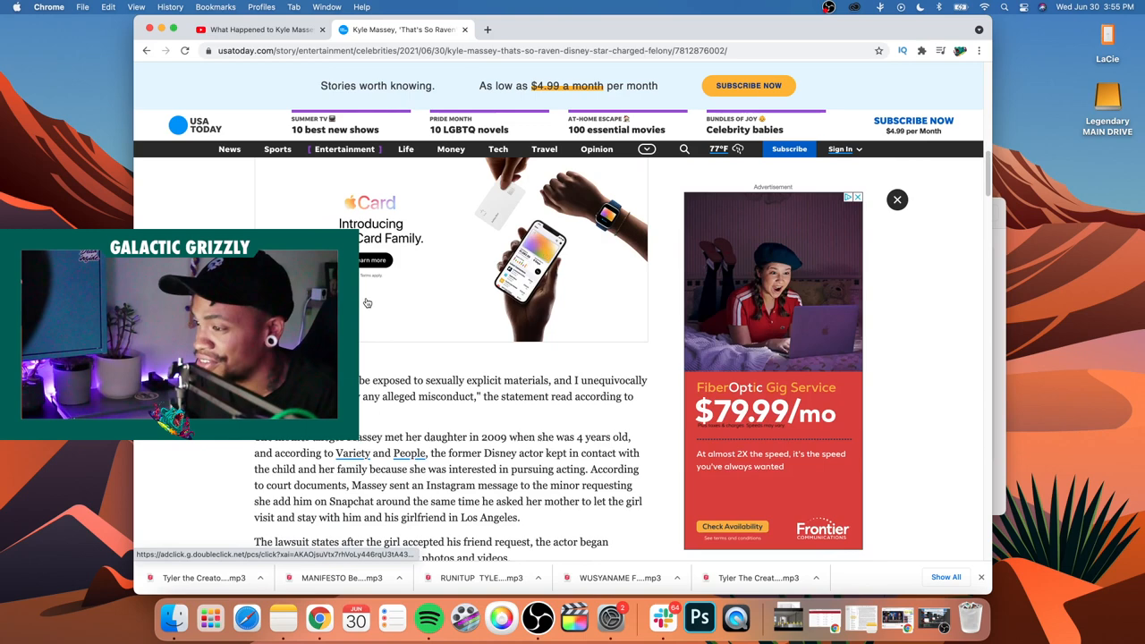
# Scroll to the lawsuit's explicit-photo claims, the Massey CD photo and the July 12 court date
pyautogui.scroll(-3)
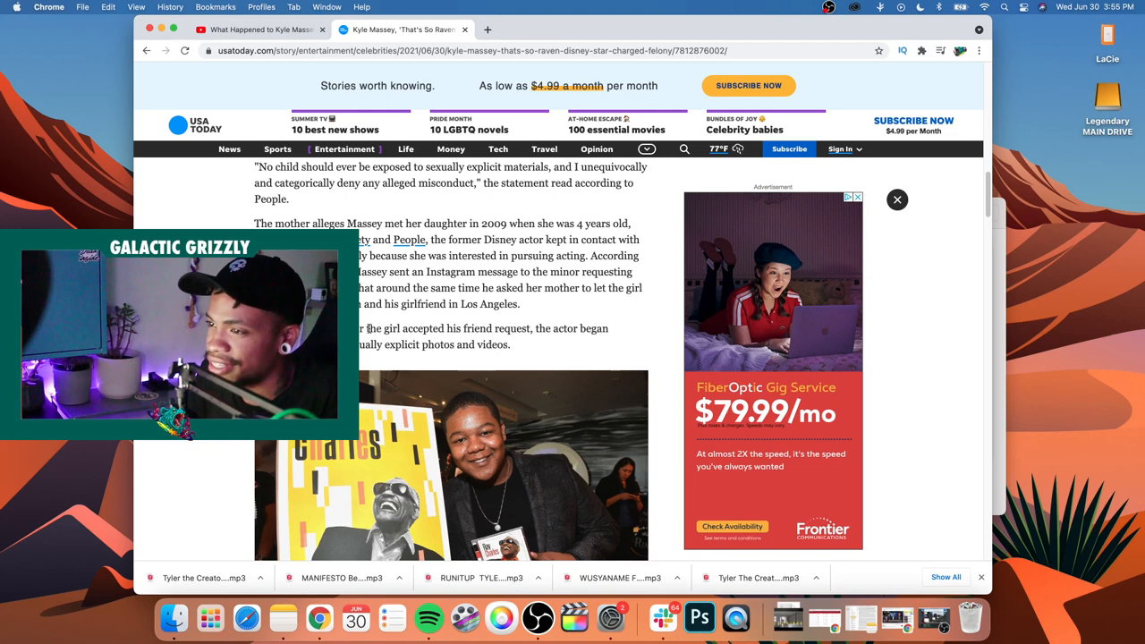
pyautogui.scroll(-3)
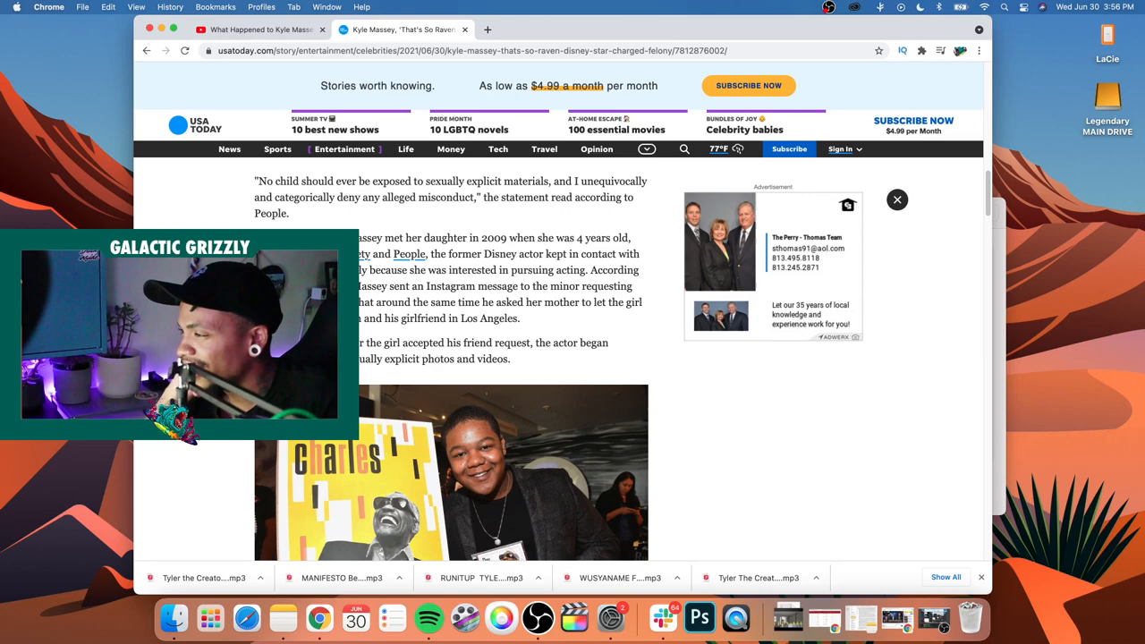
pyautogui.scroll(-3)
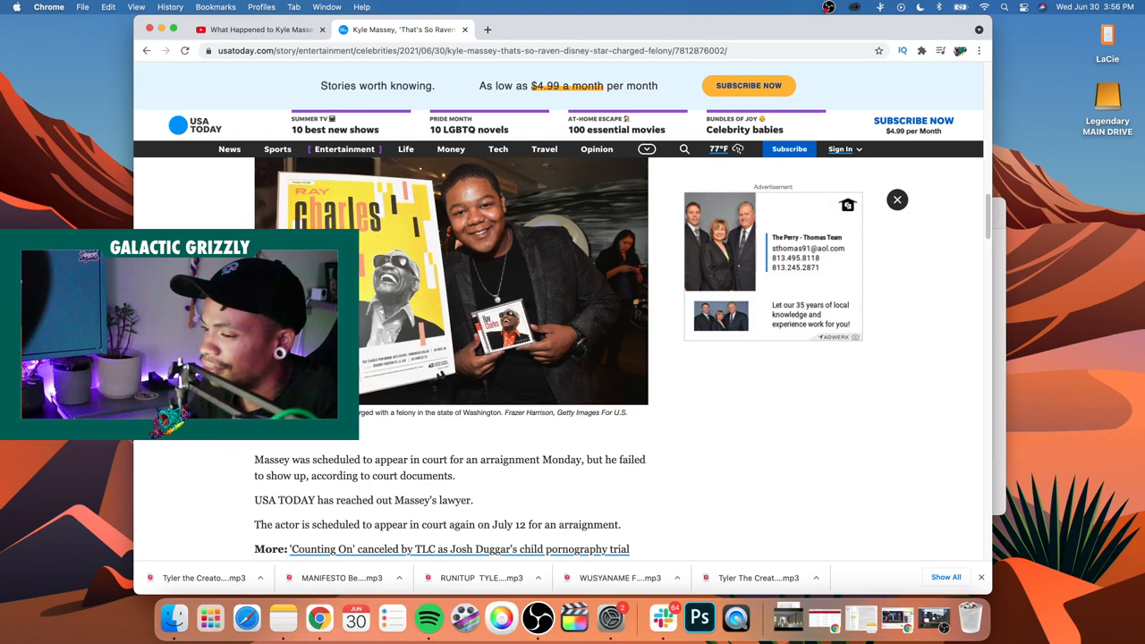
# Scroll back to the opening paragraphs on the felony charge and the 2019 civil lawsuit
pyautogui.scroll(-3)
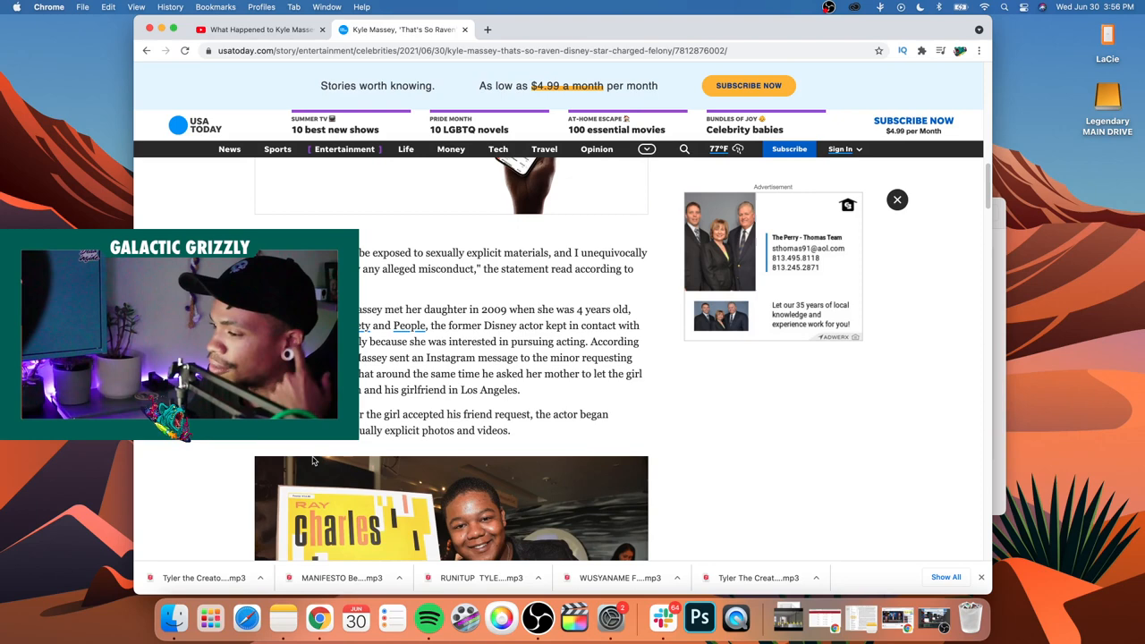
pyautogui.scroll(-3)
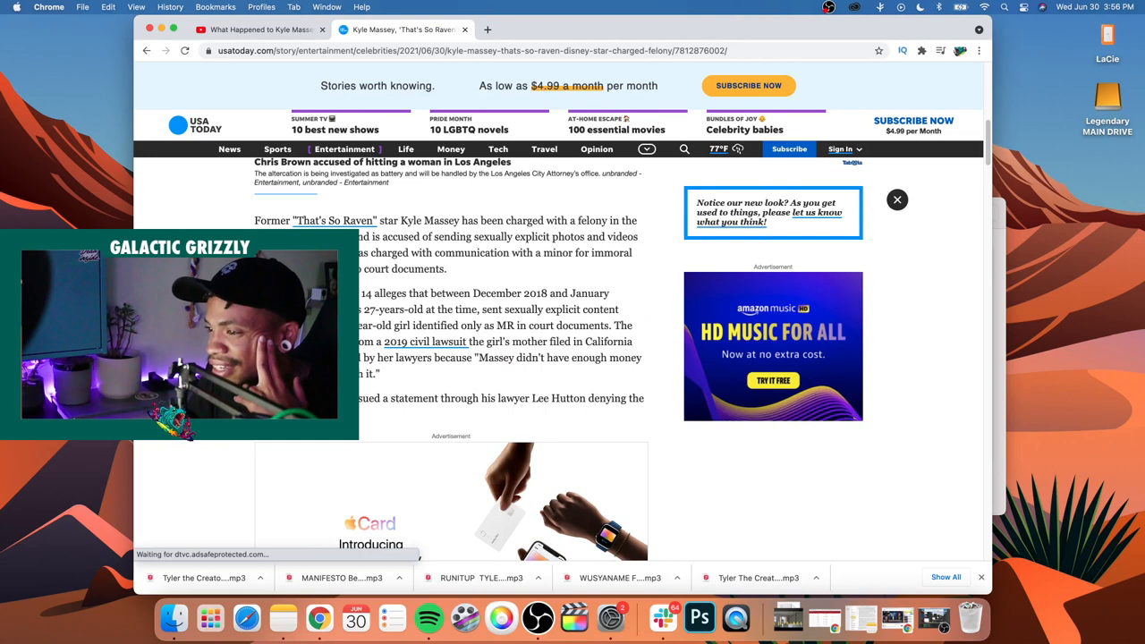
pyautogui.scroll(-3)
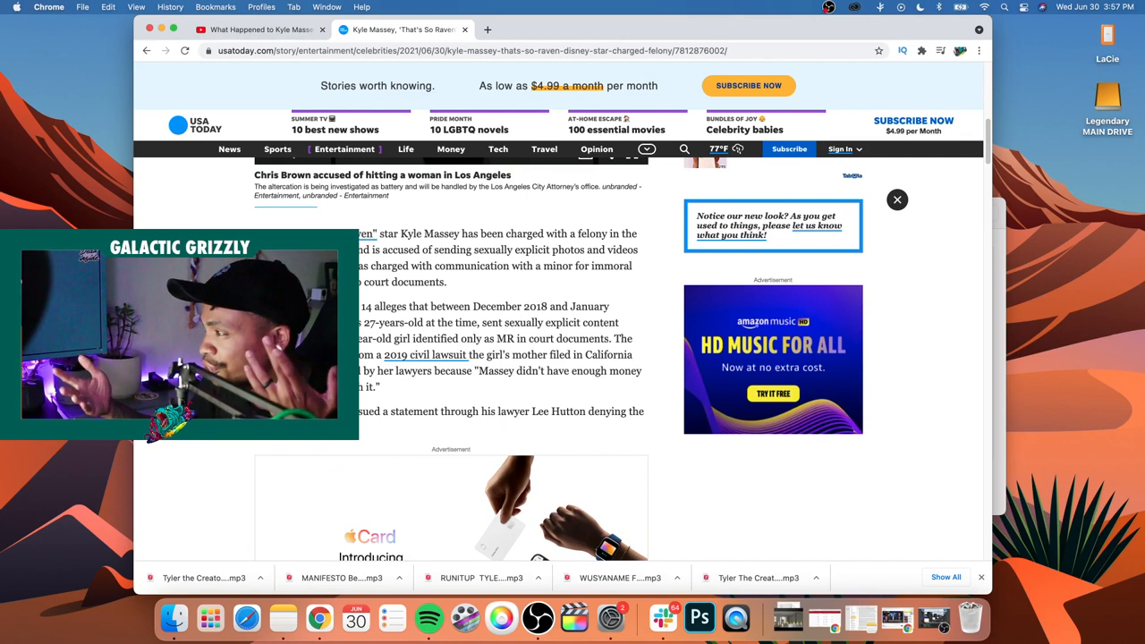